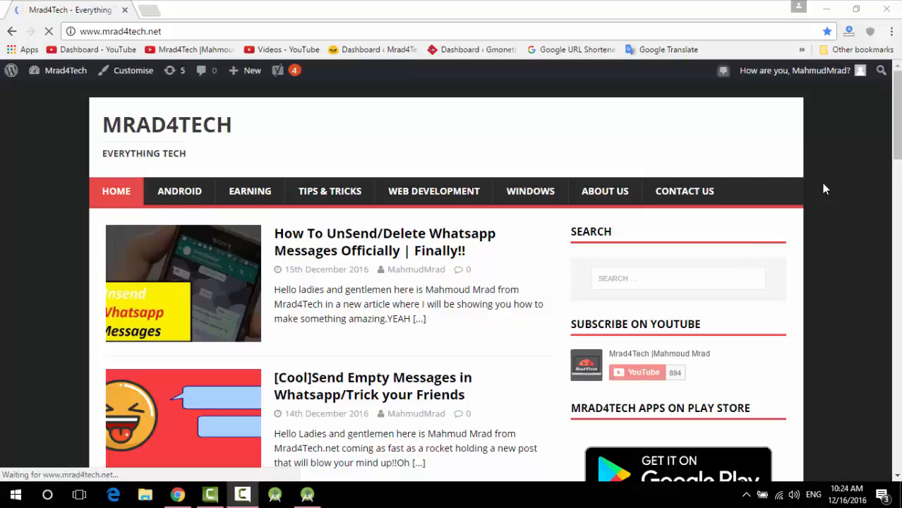
# Scroll down the Mrad4Tech home page in Chrome, then minimize the browser to the desktop
pyautogui.scroll(-3)
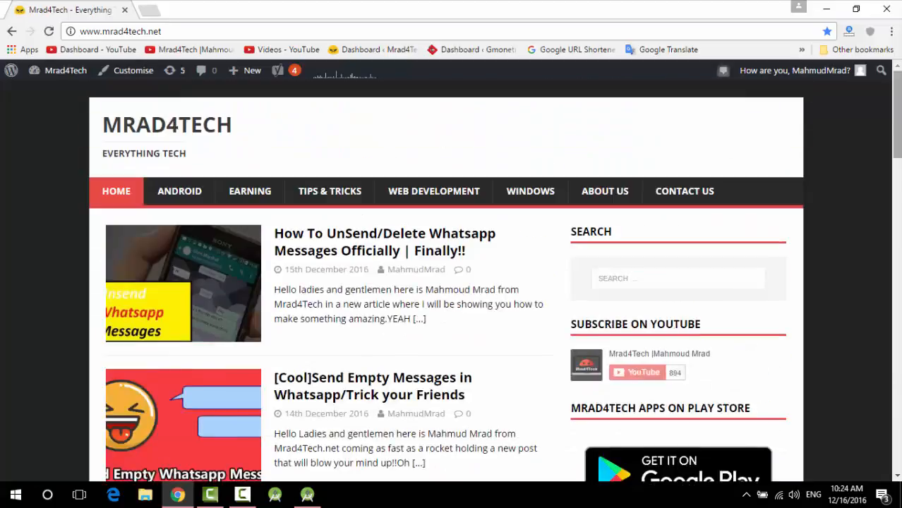
pyautogui.scroll(-3)
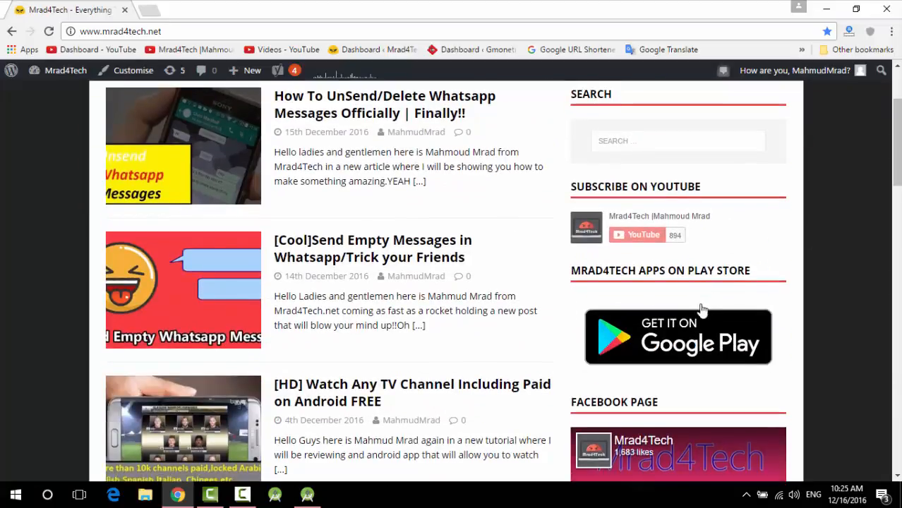
pyautogui.click(677, 337)
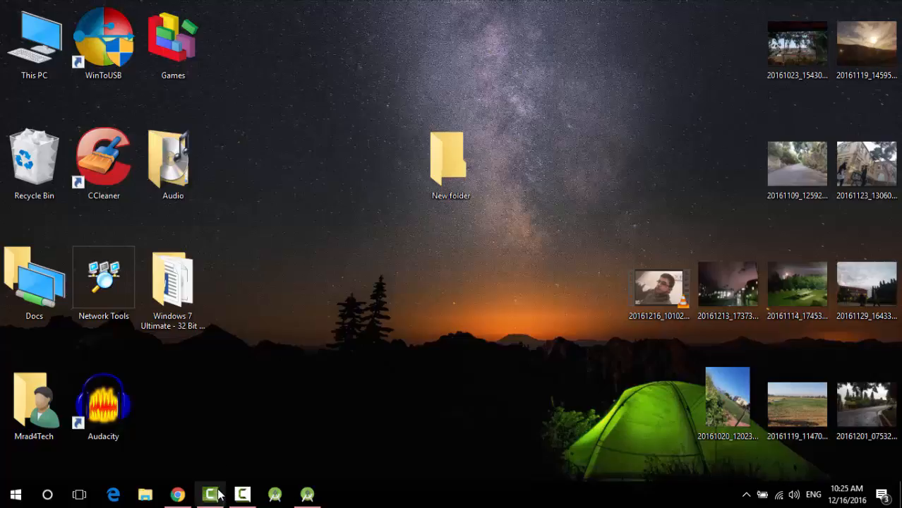
pyautogui.click(214, 494)
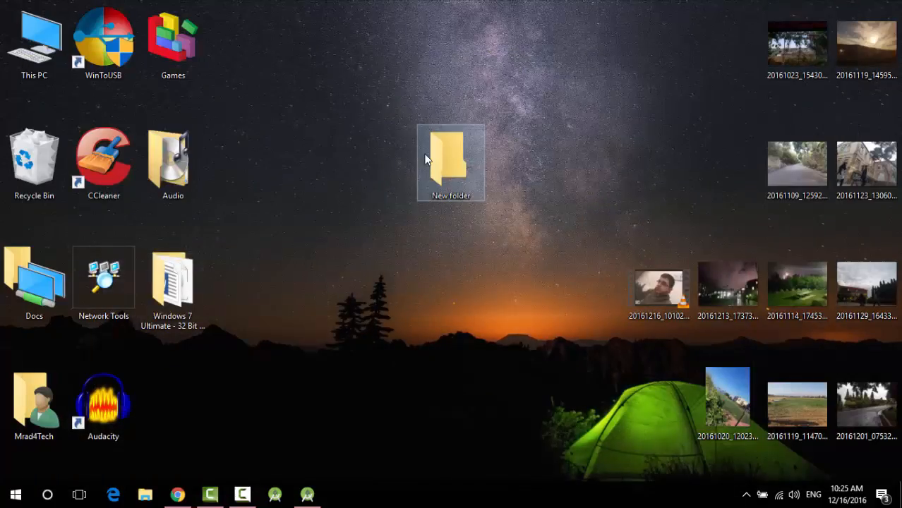
pyautogui.moveTo(443, 156)
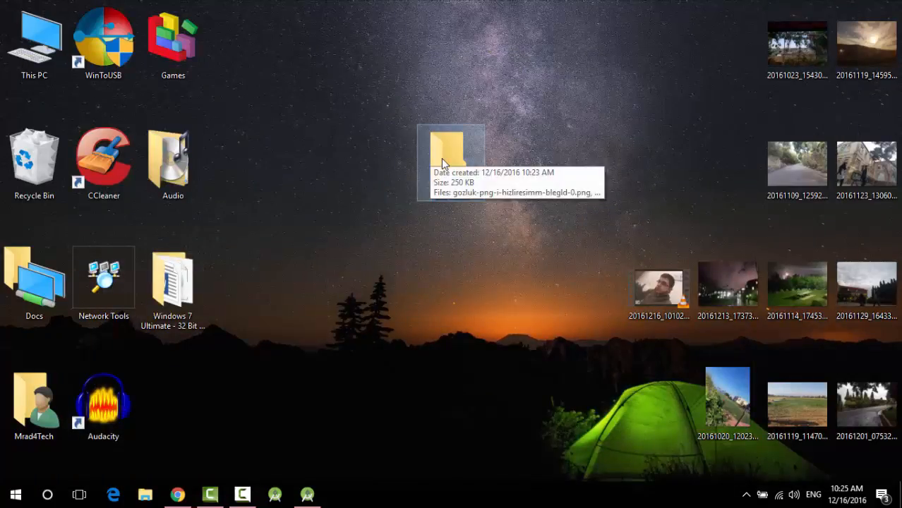
# Open New folder, select the sunglasses and Thug Life images, then close the downloads and folder windows
pyautogui.doubleClick(457, 144)
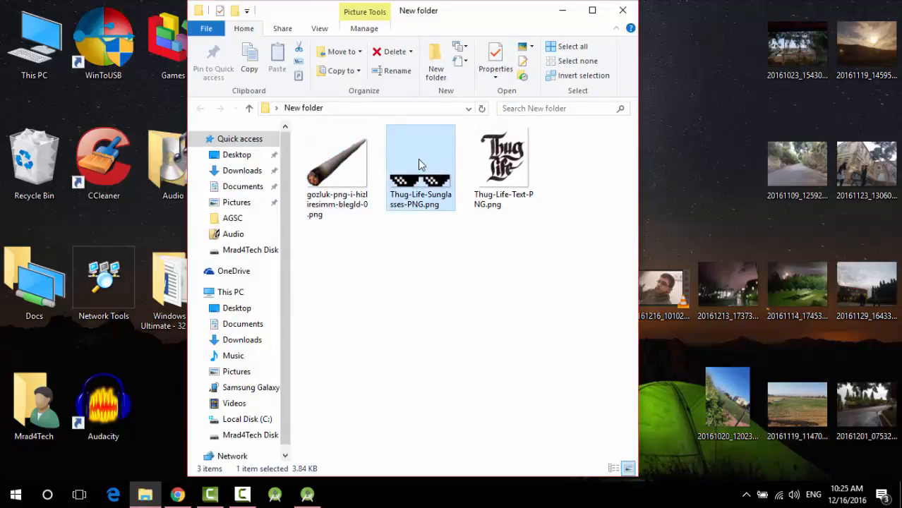
pyautogui.click(503, 162)
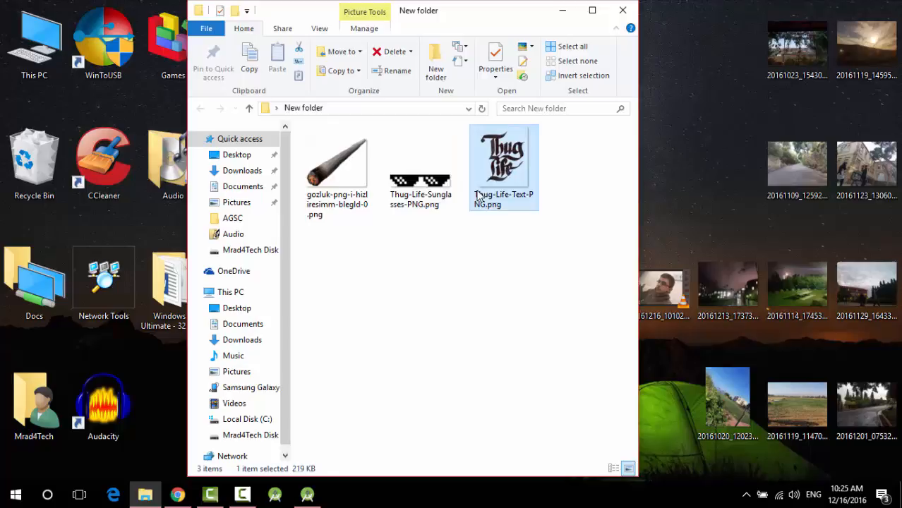
pyautogui.click(177, 494)
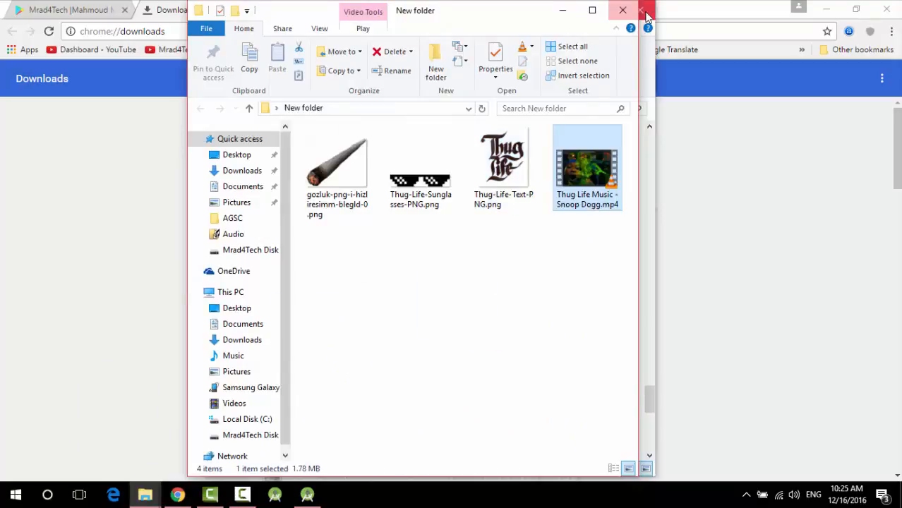
pyautogui.click(646, 10)
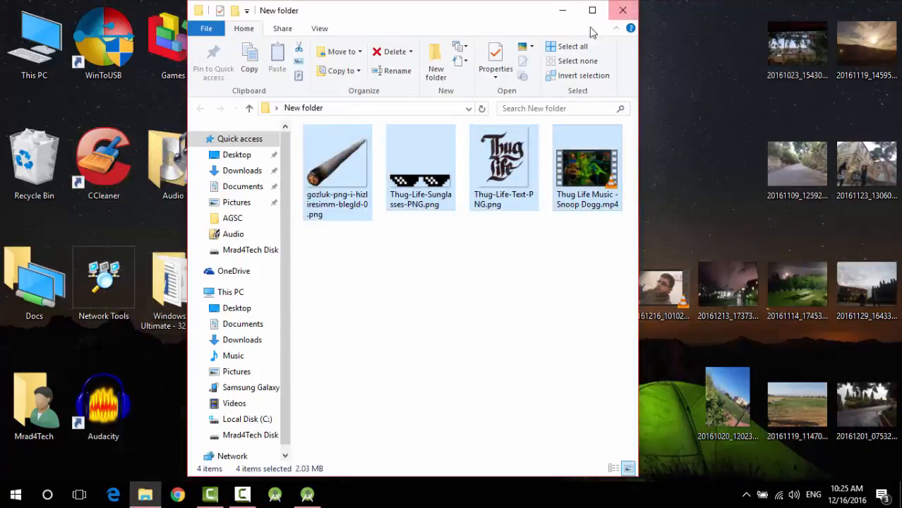
pyautogui.click(622, 9)
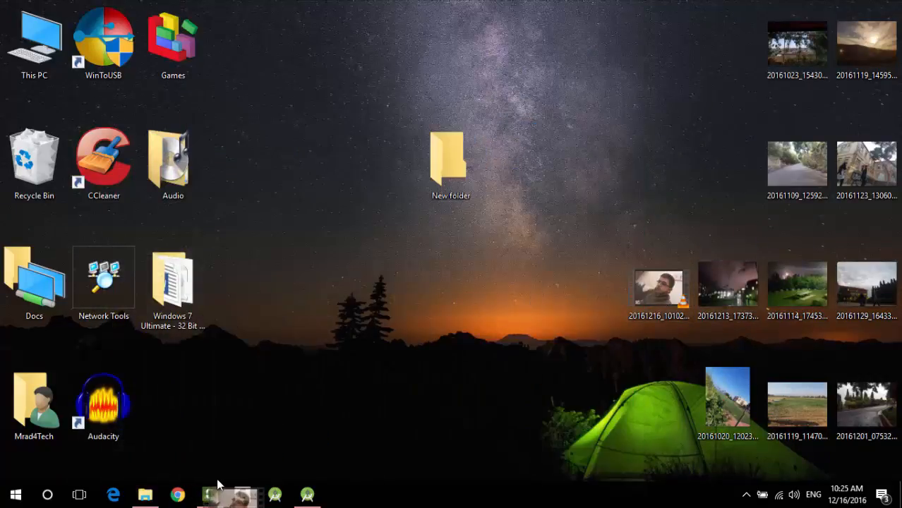
# Freeze the selfie clip at about 7 seconds with Extend frame, then select the trailing footage to remove
pyautogui.click(214, 494)
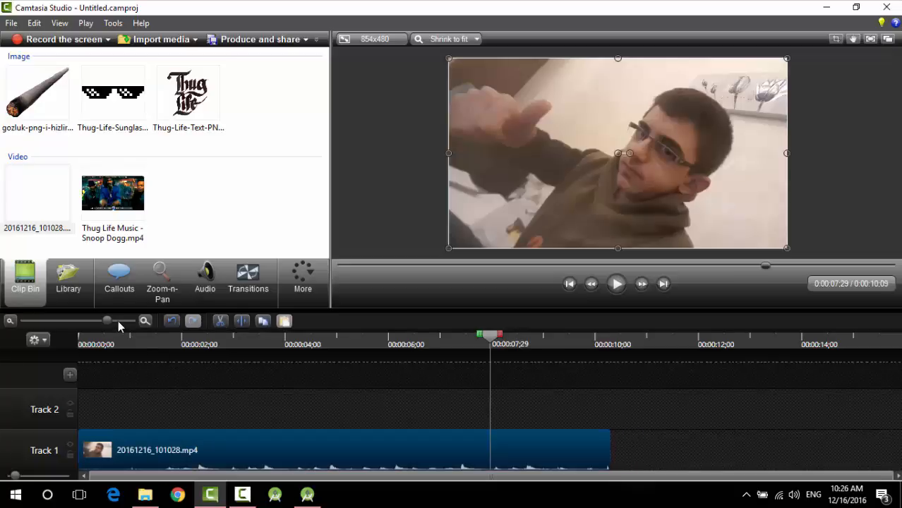
pyautogui.click(219, 344)
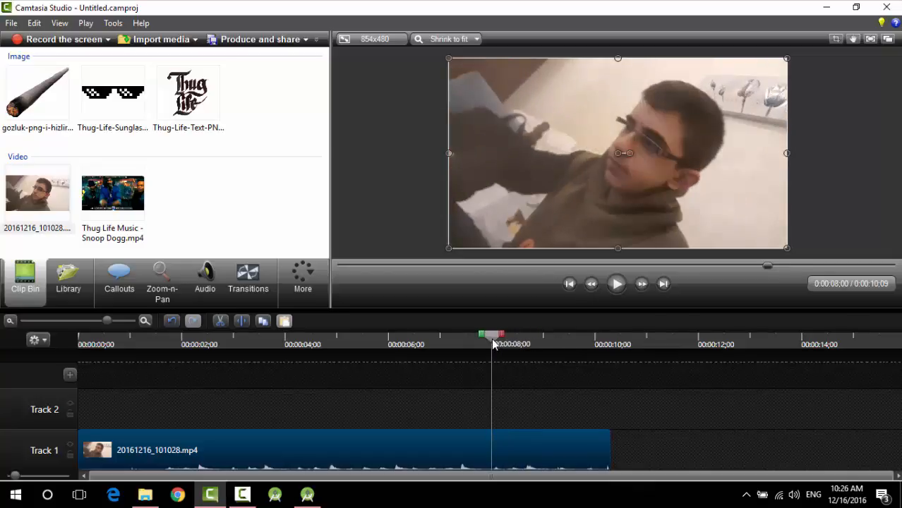
pyautogui.moveTo(493, 344); pyautogui.dragTo(471, 344)
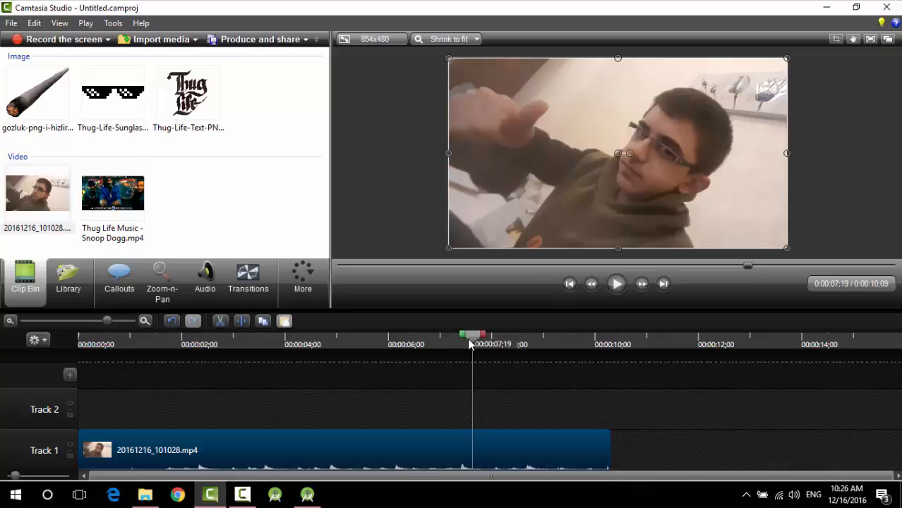
pyautogui.rightClick(471, 345)
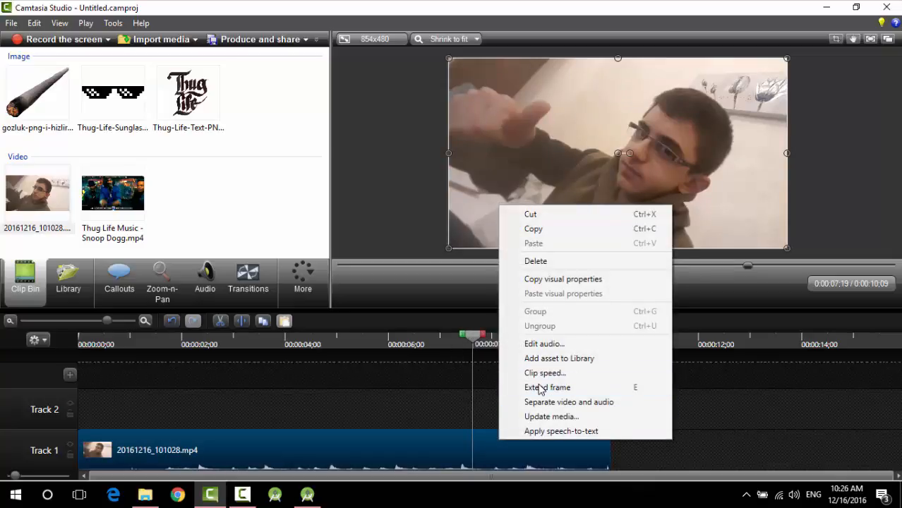
pyautogui.click(547, 388)
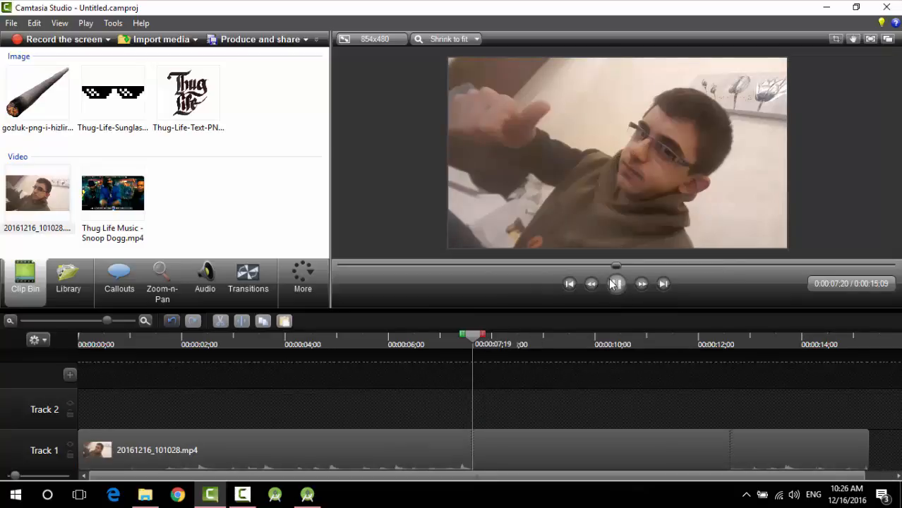
pyautogui.click(616, 284)
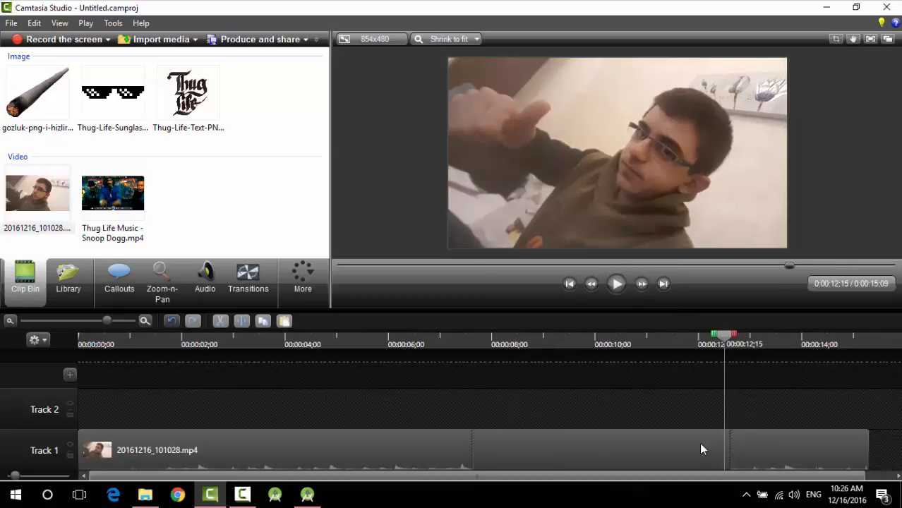
pyautogui.click(797, 449)
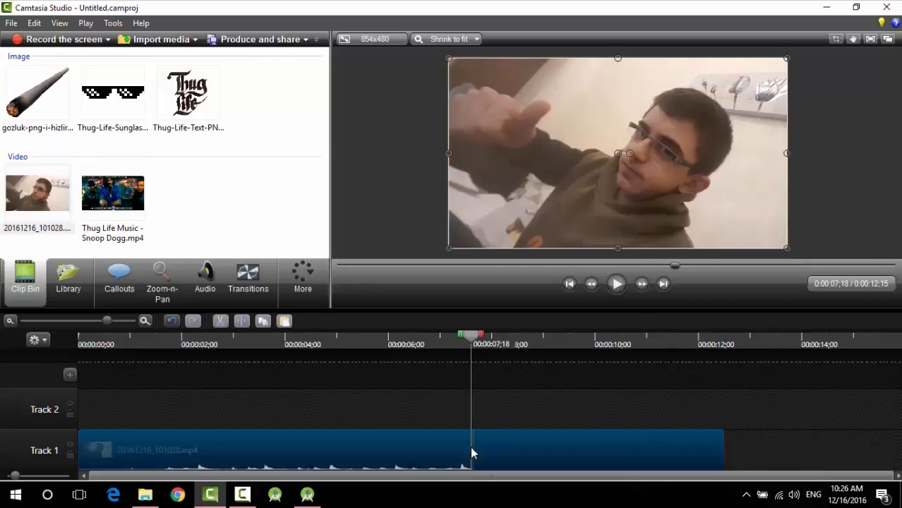
pyautogui.rightClick(473, 453)
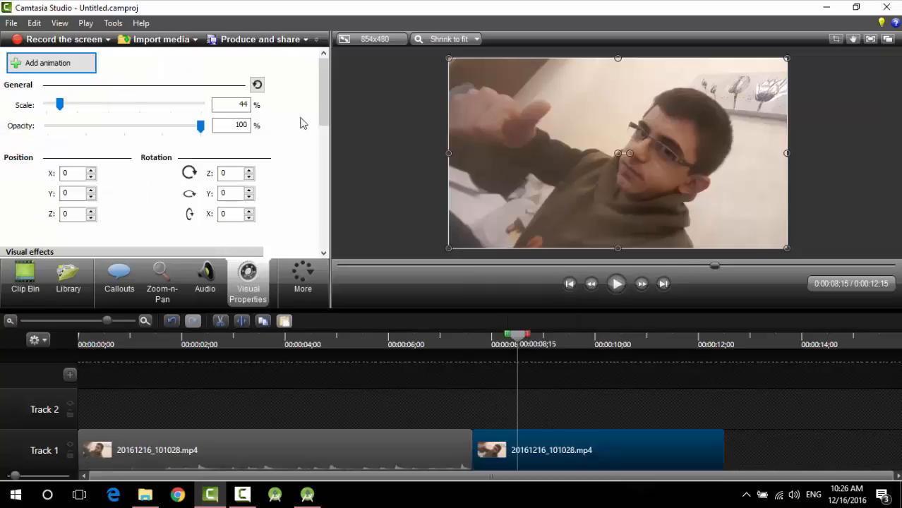
# Enable Remove a color with tolerance 37, softness 40, hue 100 and defringe 76
pyautogui.scroll(-3)
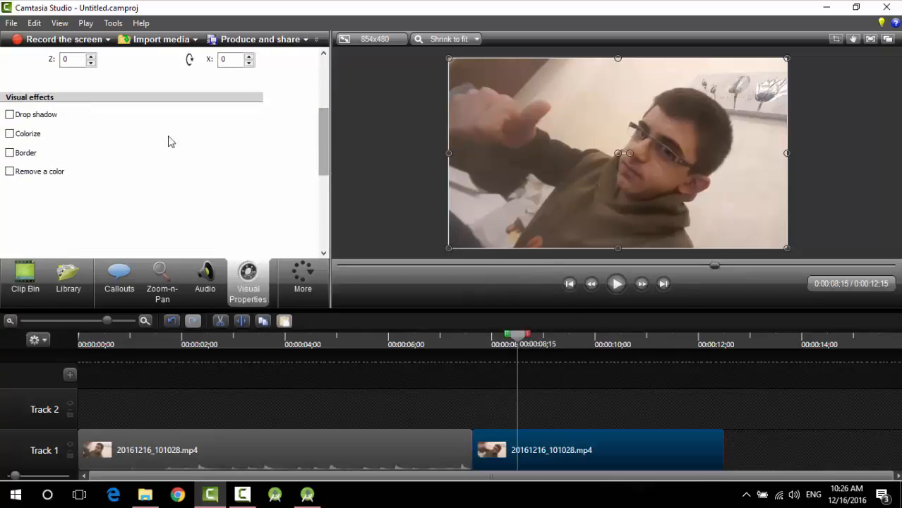
pyautogui.click(8, 171)
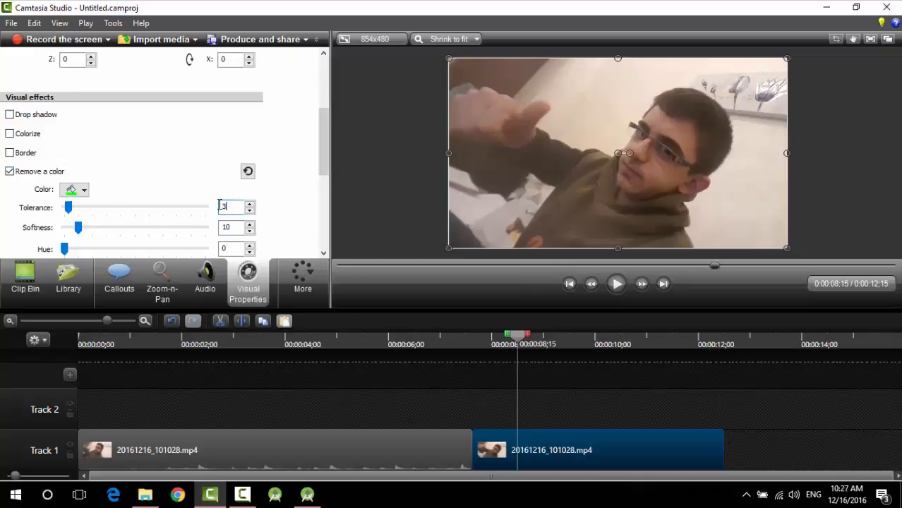
pyautogui.moveTo(68, 207); pyautogui.dragTo(116, 207)
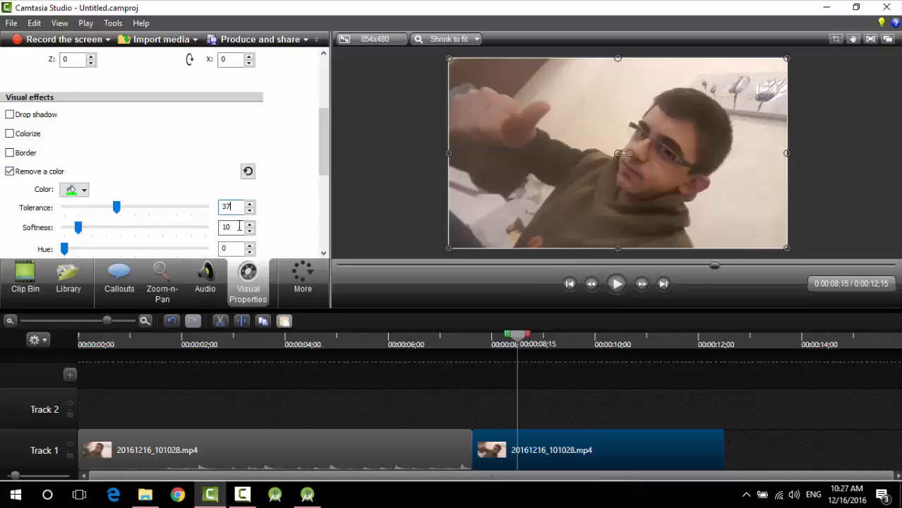
pyautogui.moveTo(78, 227); pyautogui.dragTo(120, 227)
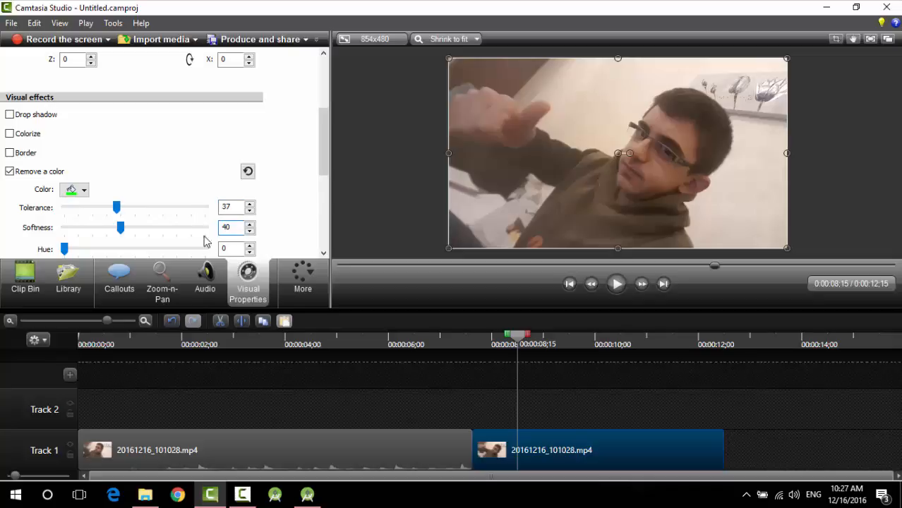
pyautogui.moveTo(63, 249); pyautogui.dragTo(355, 410)
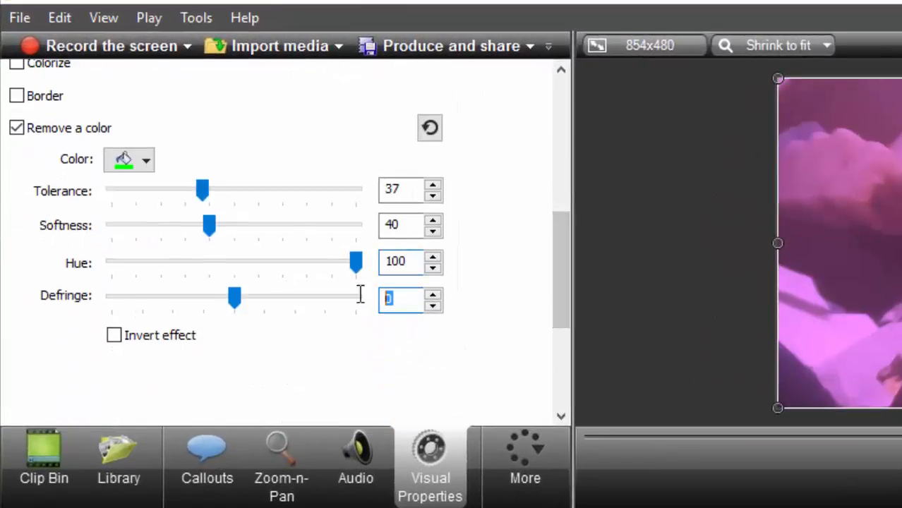
pyautogui.write('76')
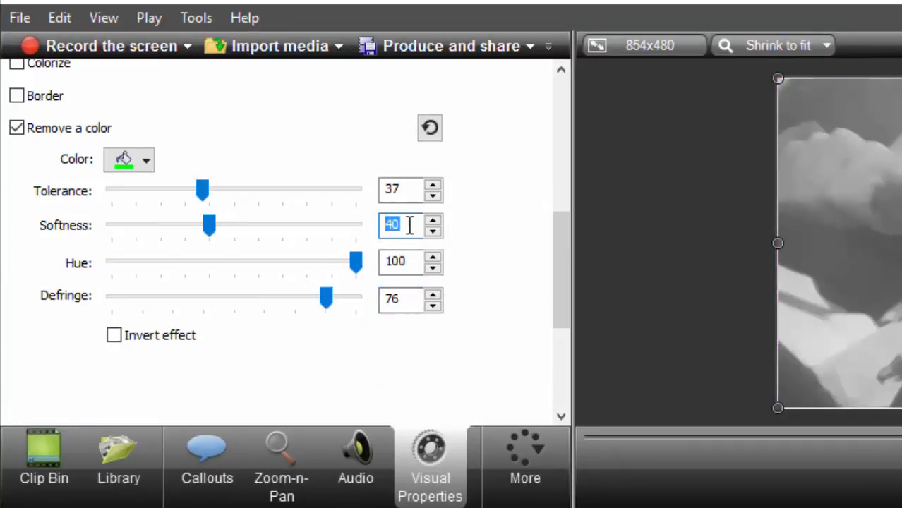
pyautogui.write('35')
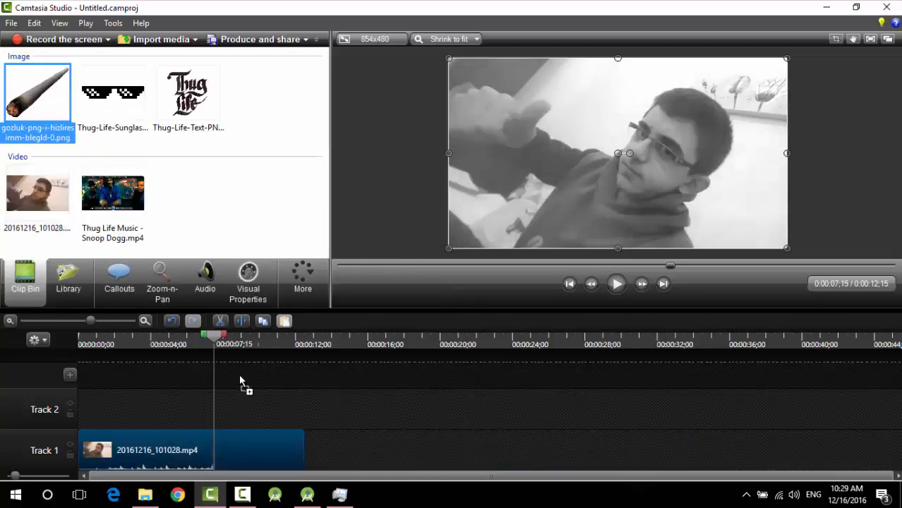
# Add the cigarette and sunglasses to upper tracks, then shrink and tilt the sunglasses over the eyes
pyautogui.moveTo(38, 91); pyautogui.dragTo(259, 409)
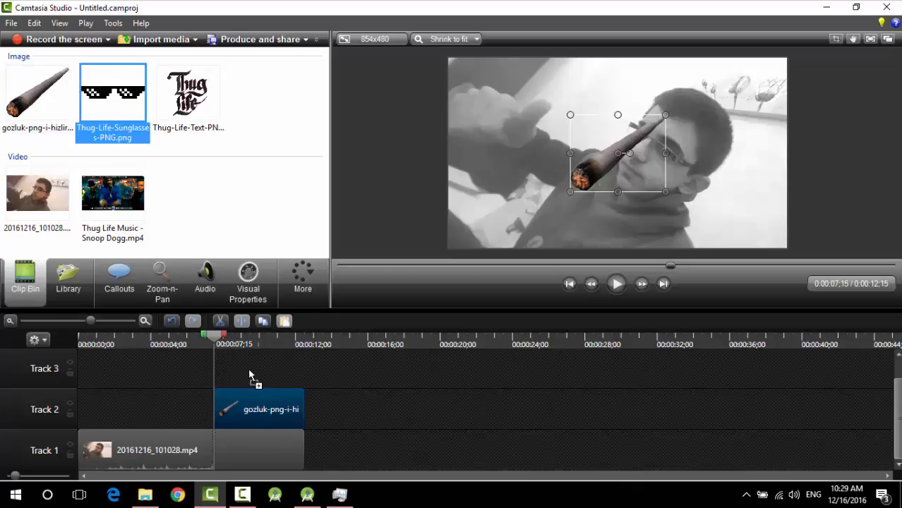
pyautogui.moveTo(113, 88); pyautogui.dragTo(259, 373)
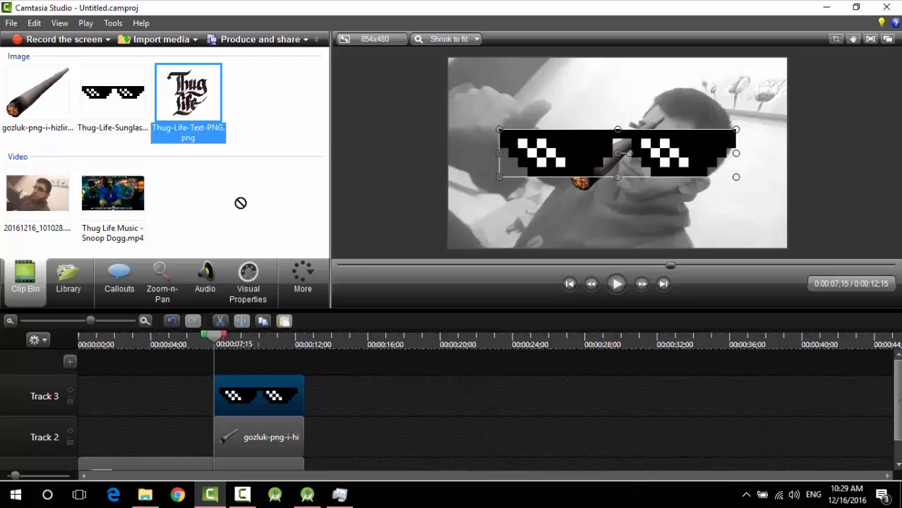
pyautogui.moveTo(187, 92); pyautogui.dragTo(259, 355)
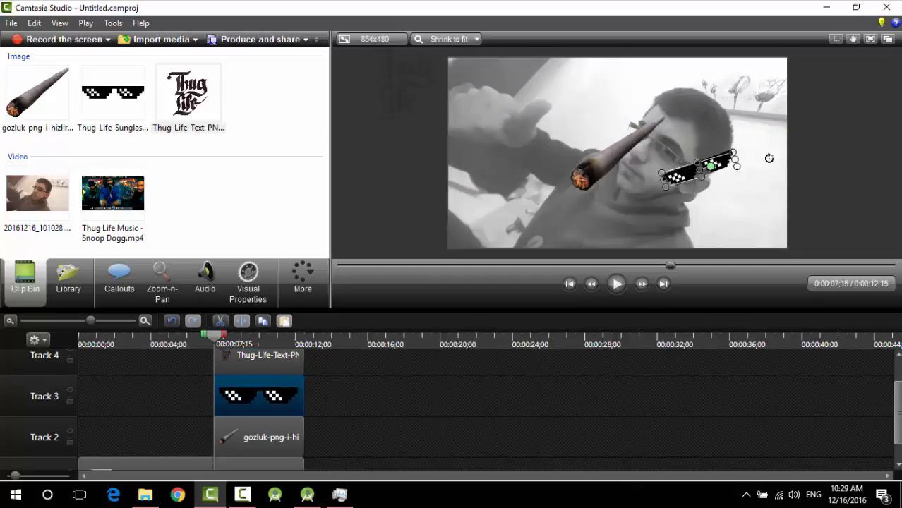
pyautogui.moveTo(699, 170); pyautogui.dragTo(698, 170)
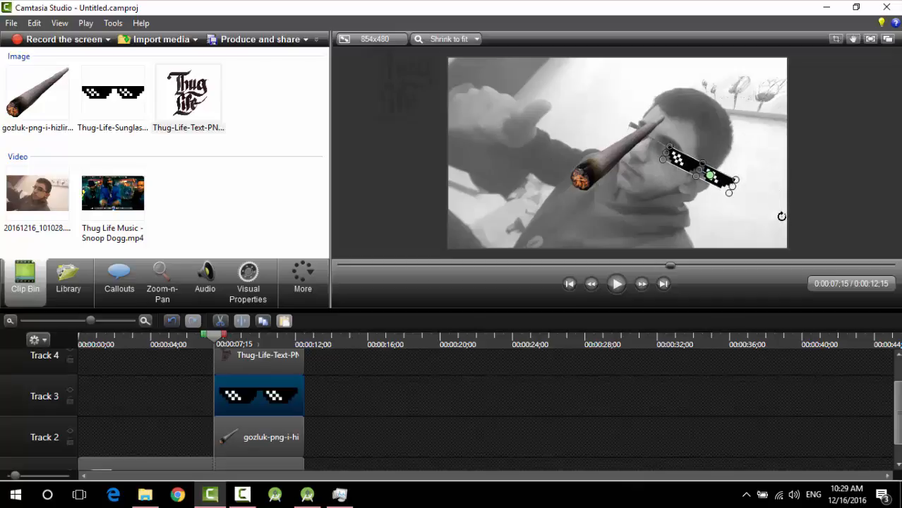
pyautogui.moveTo(699, 173); pyautogui.dragTo(681, 169)
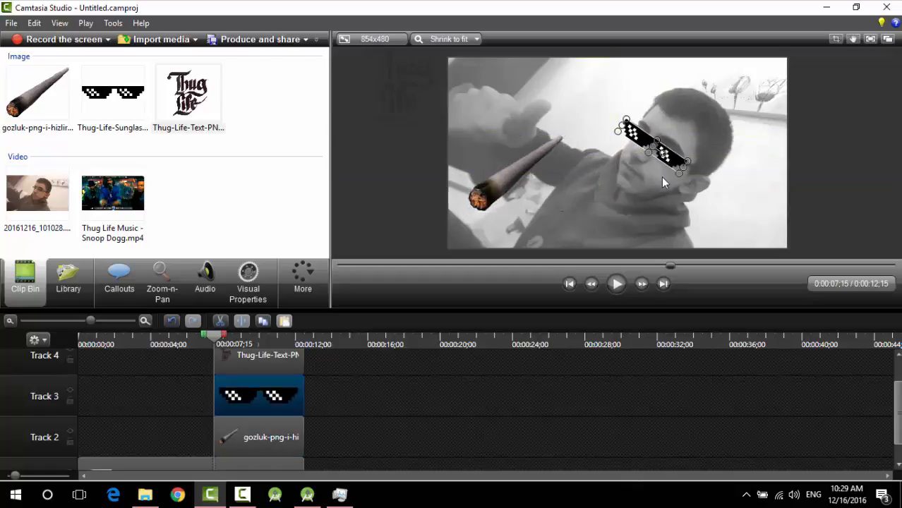
# Move and tilt the cigarette toward the mouth, then shift it out of the frame
pyautogui.click(259, 437)
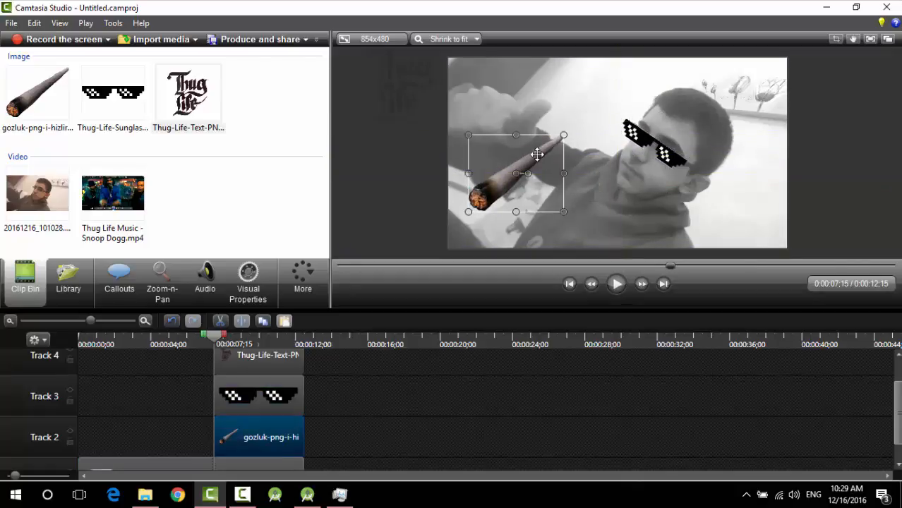
pyautogui.moveTo(515, 173); pyautogui.dragTo(586, 209)
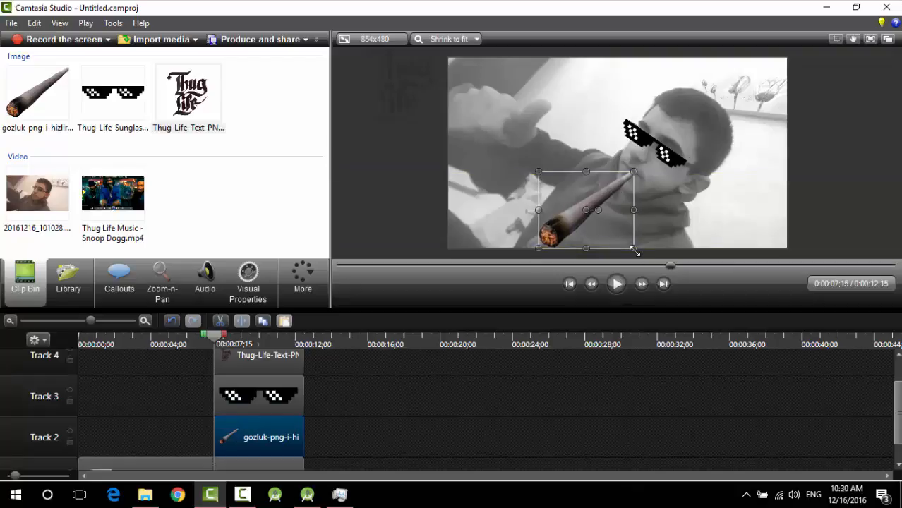
pyautogui.moveTo(586, 210); pyautogui.dragTo(618, 223)
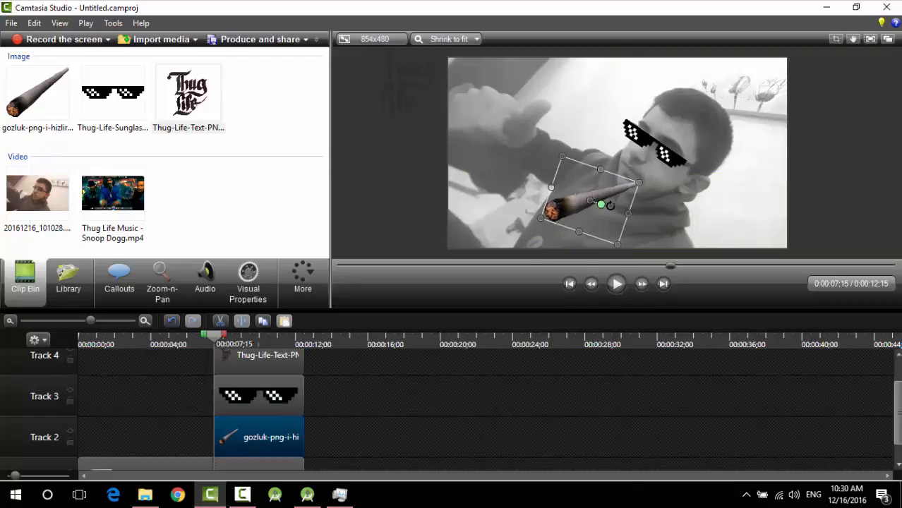
pyautogui.moveTo(600, 205); pyautogui.dragTo(600, 187)
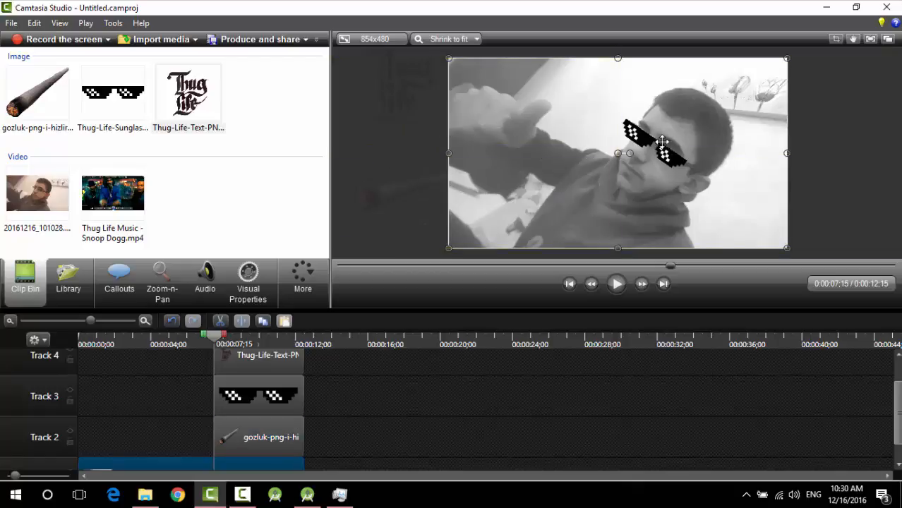
# Drag the sunglasses off the left edge of the video frame
pyautogui.moveTo(661, 143); pyautogui.dragTo(424, 150)
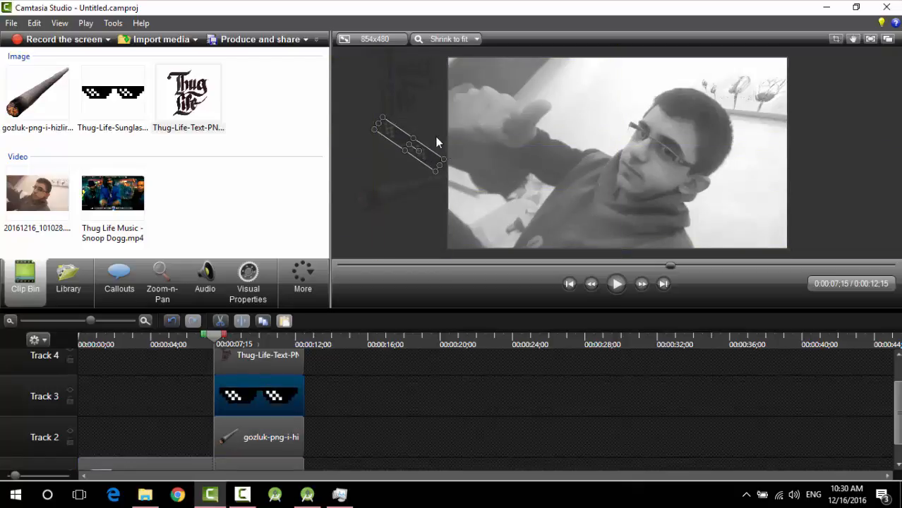
# Animate the Thug Life logo sliding into the frame's top-left area and preview it
pyautogui.click(248, 279)
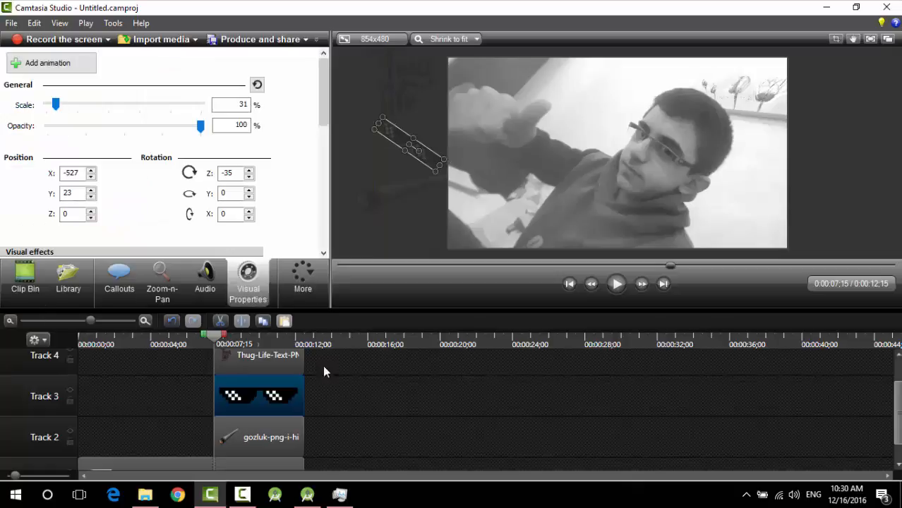
pyautogui.click(259, 361)
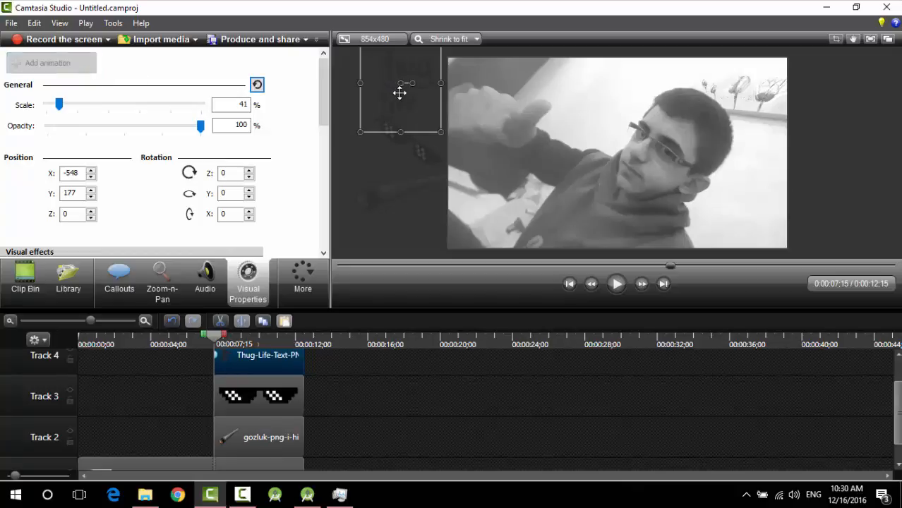
pyautogui.moveTo(400, 92); pyautogui.dragTo(464, 99)
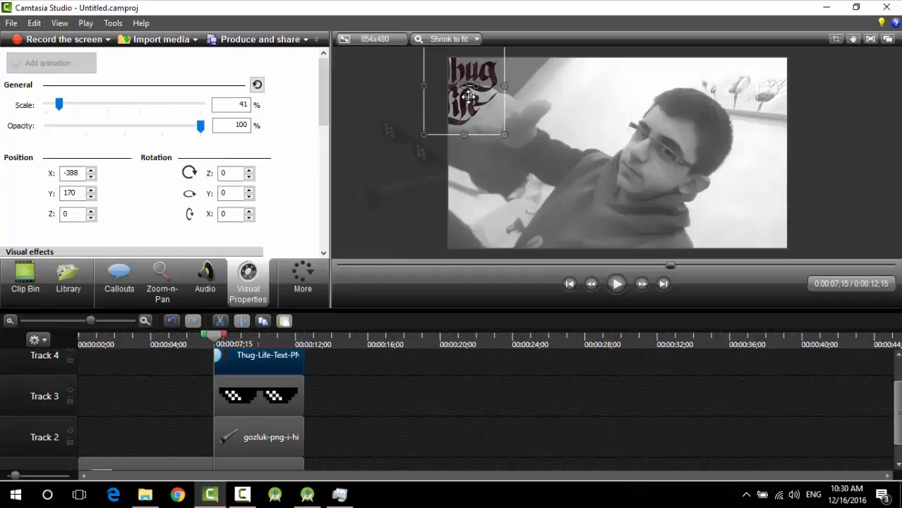
pyautogui.moveTo(463, 95); pyautogui.dragTo(506, 120)
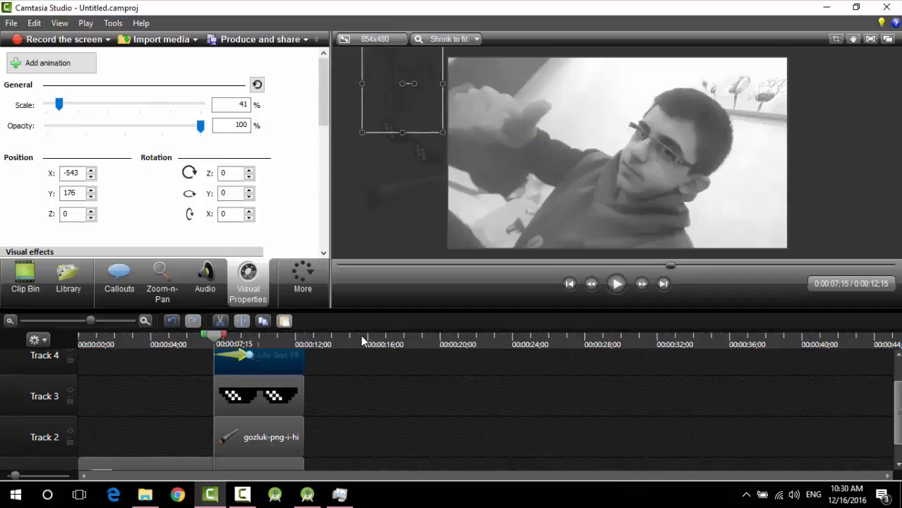
pyautogui.click(616, 284)
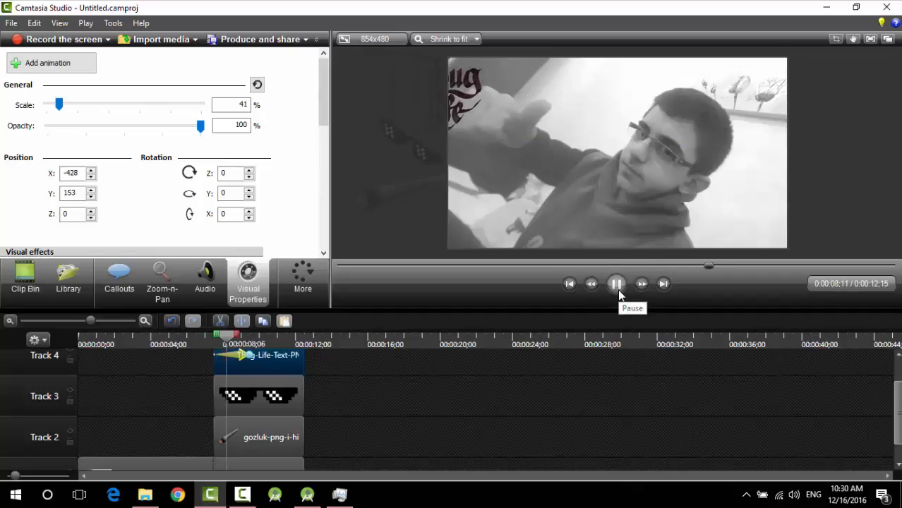
pyautogui.click(617, 284)
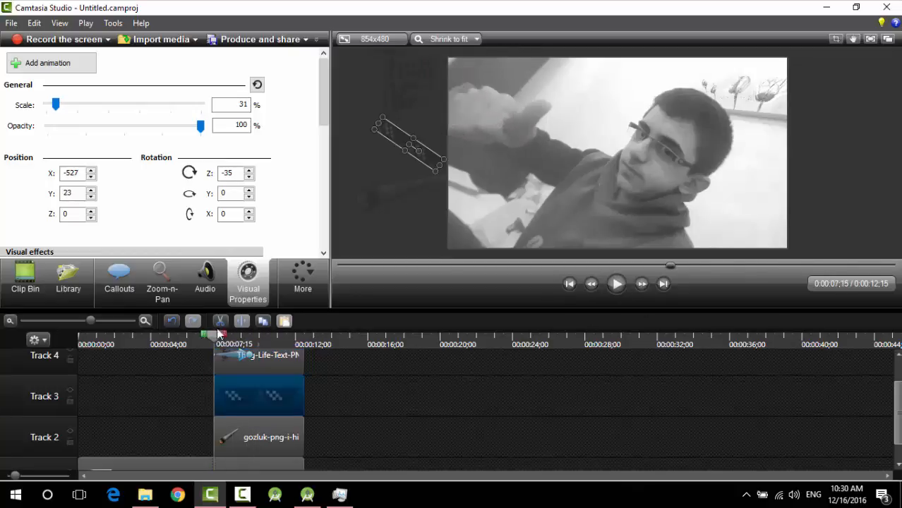
# Animate the sunglasses sliding onto the eyes and preview all overlays
pyautogui.moveTo(406, 145); pyautogui.dragTo(600, 145)
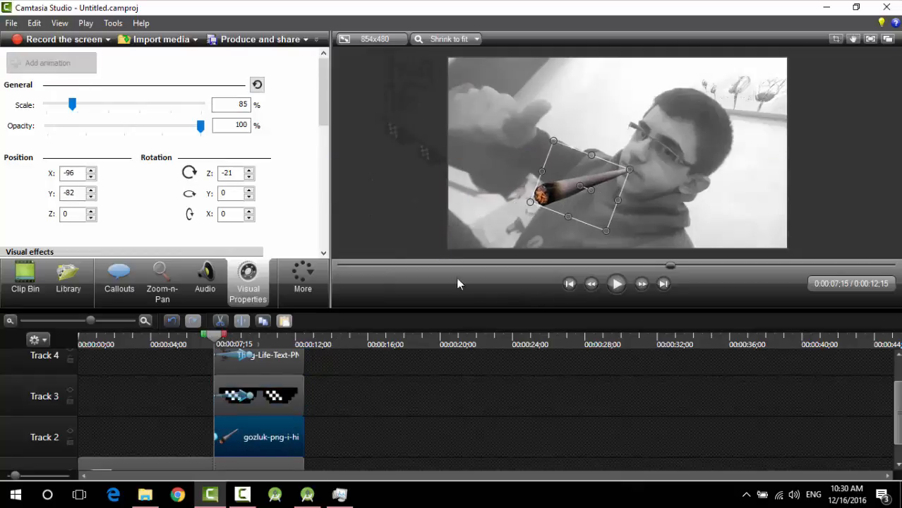
pyautogui.click(616, 283)
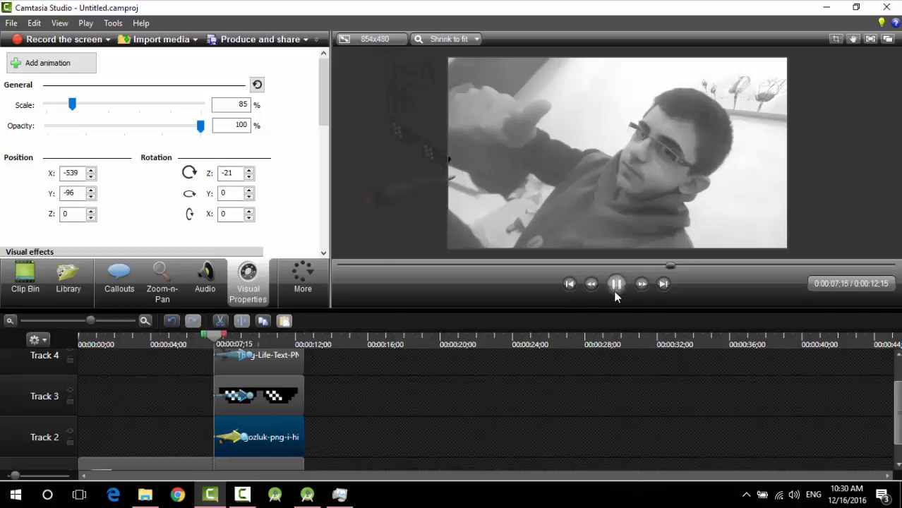
pyautogui.click(616, 283)
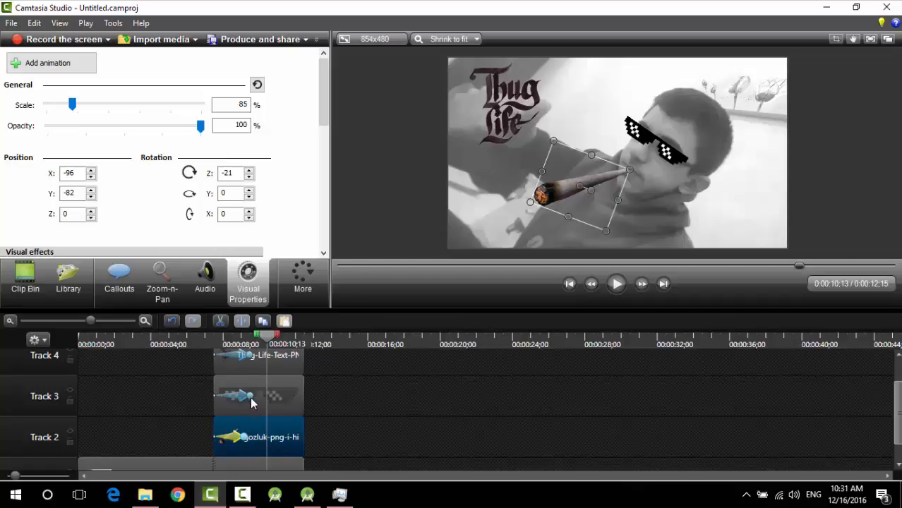
# Add the Thug Life Music track, preview it, and split the music where the video ends
pyautogui.click(25, 282)
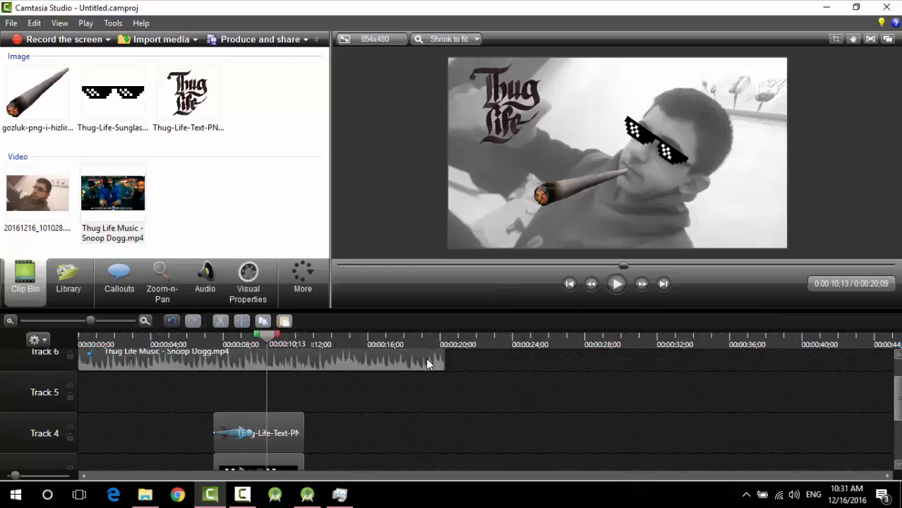
pyautogui.click(617, 284)
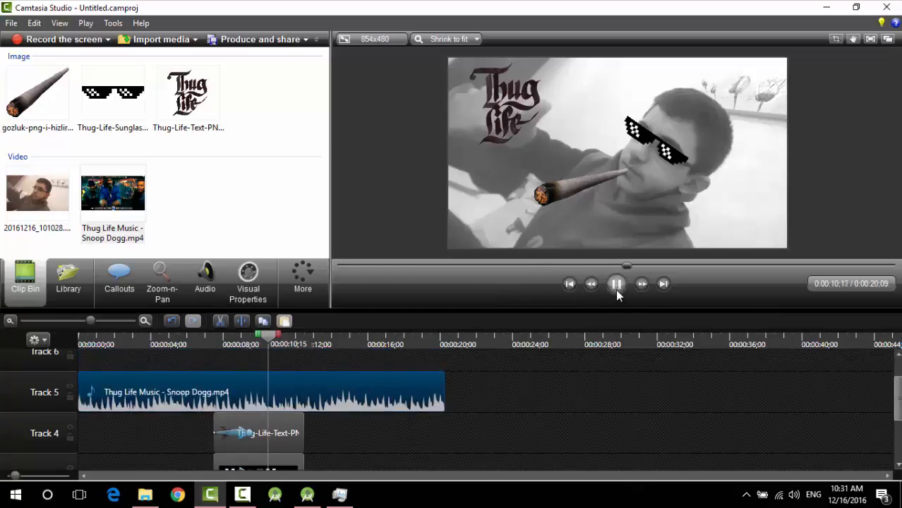
pyautogui.click(205, 276)
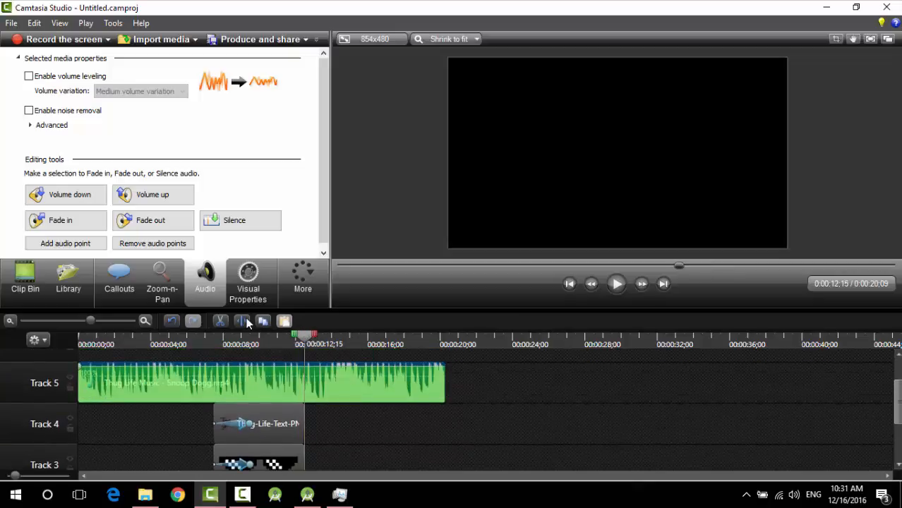
pyautogui.click(616, 284)
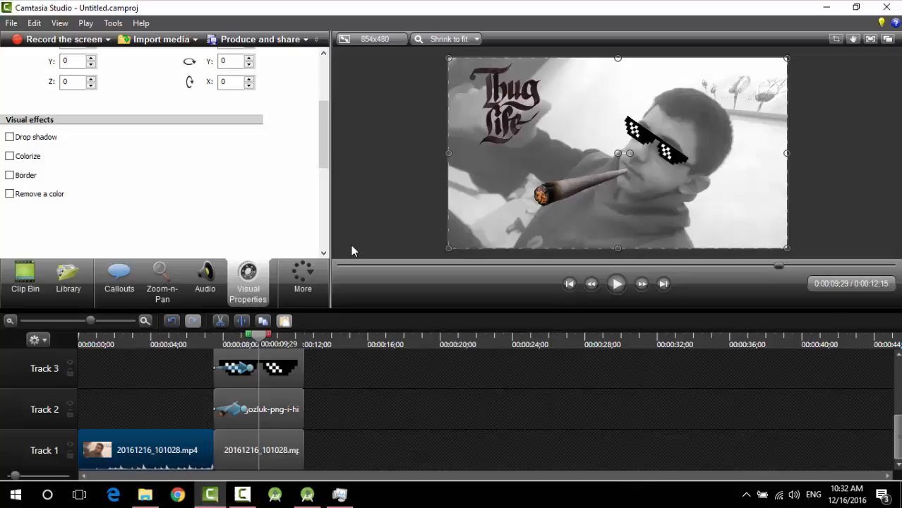
# Choose the 'MP4 with Smart Player (up to 720p)' preset and begin typing the production name
pyautogui.click(260, 39)
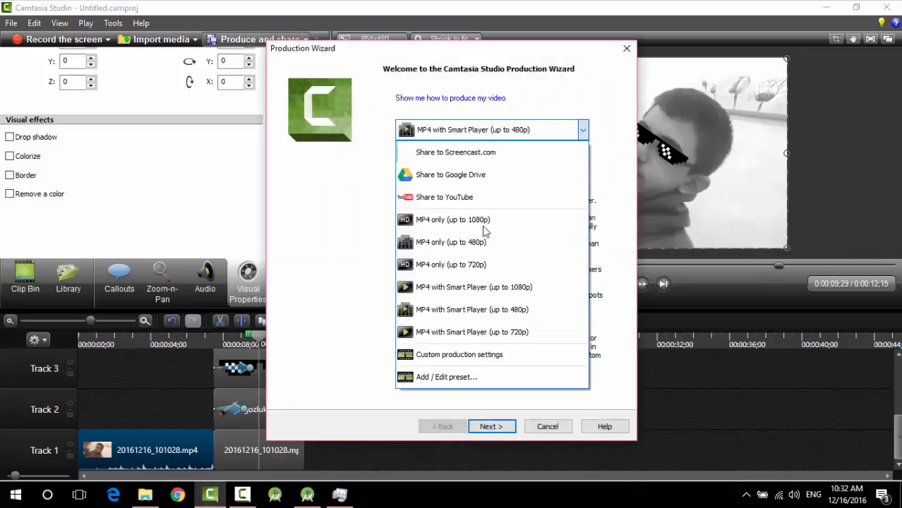
pyautogui.click(470, 332)
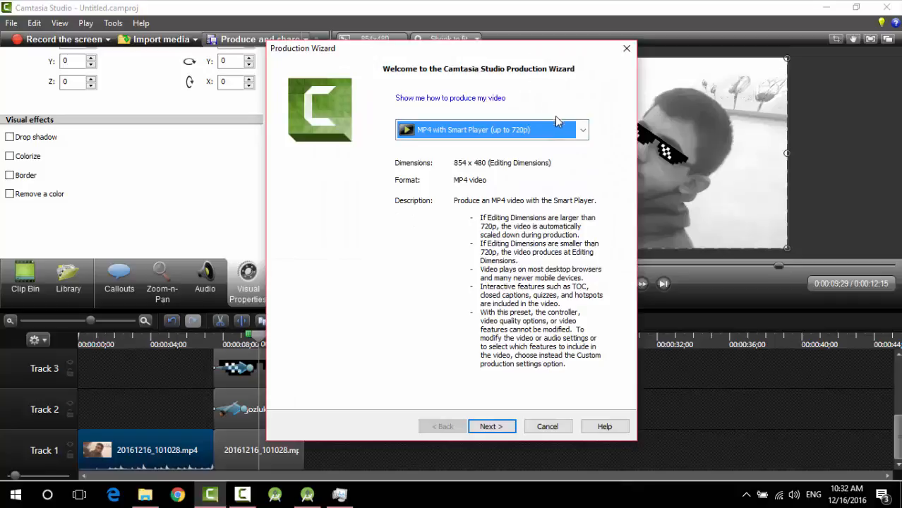
pyautogui.click(491, 426)
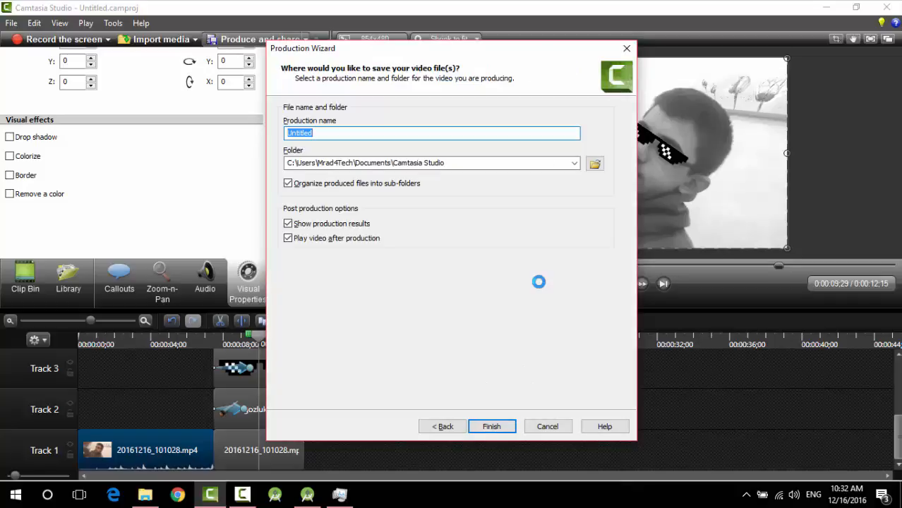
pyautogui.write('Th')
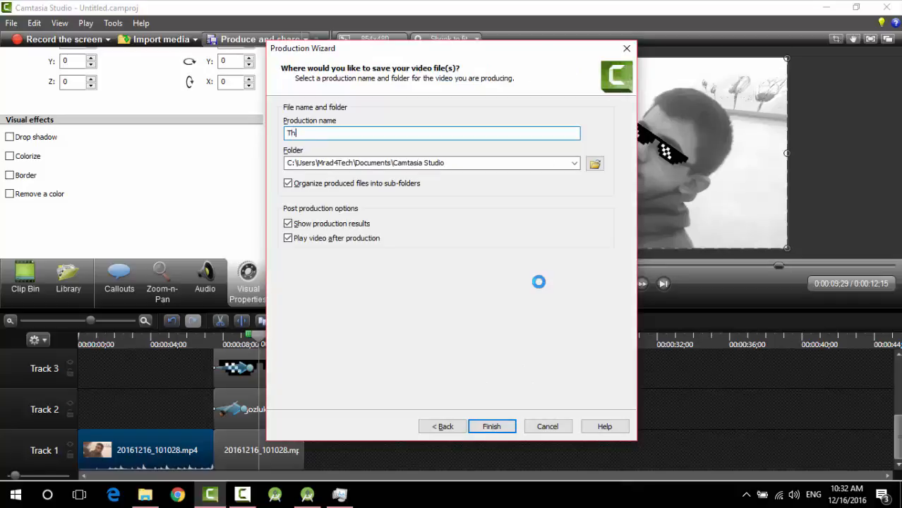